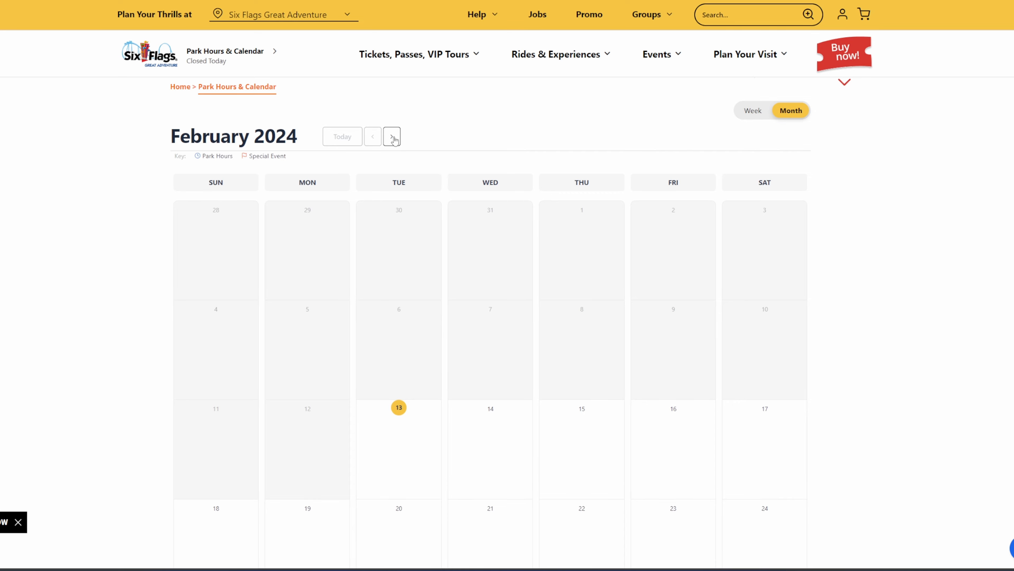
- Advance the park calendar from February to March 2024 with its 11am–6pm weekend hours
left_click(392, 137)
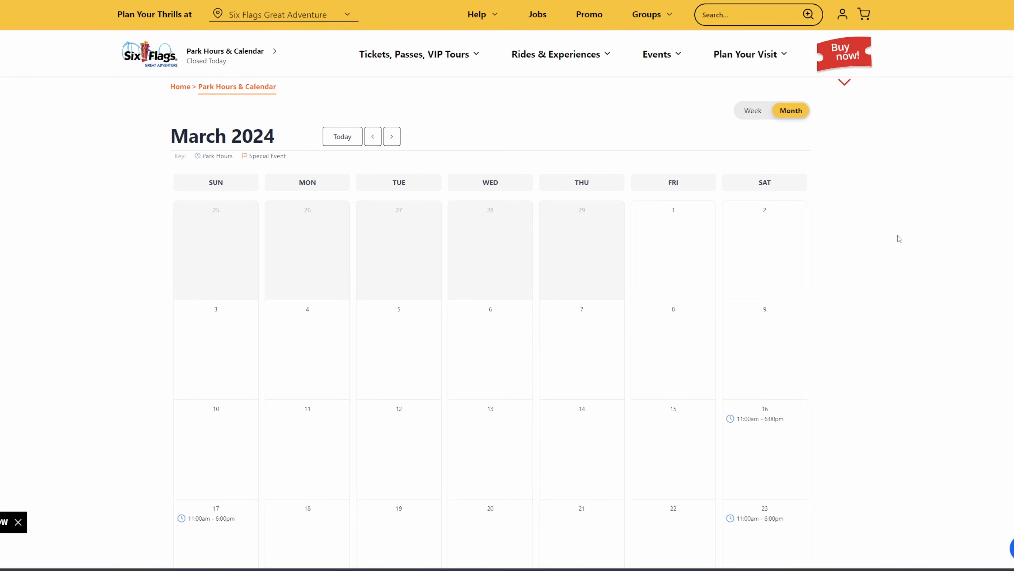
- Review March 2024 hours down to the 11am–7pm and 10:30am–9pm late-March dates
scroll("down", 3)
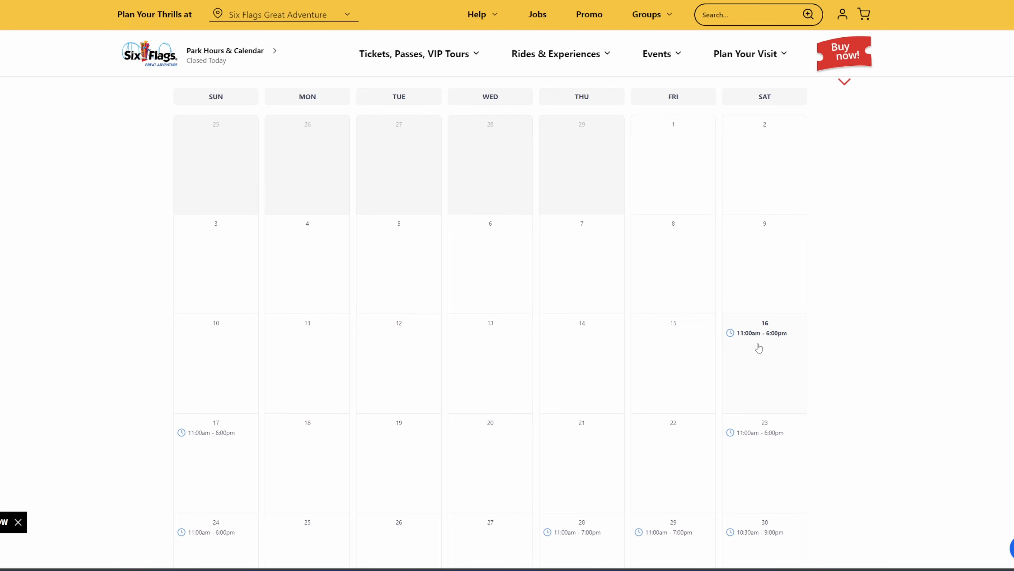
mouse_move(775, 342)
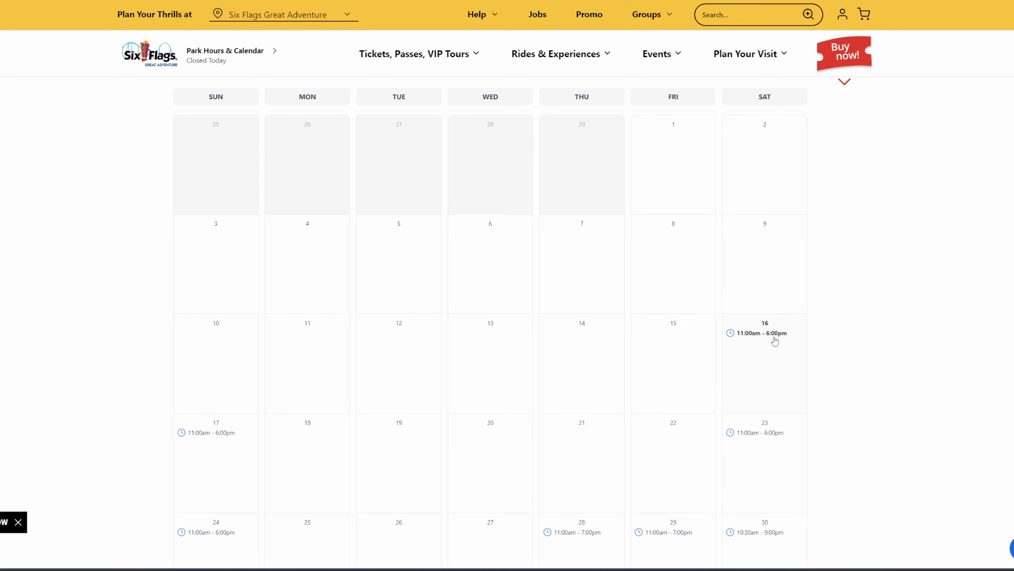
scroll("down", 3)
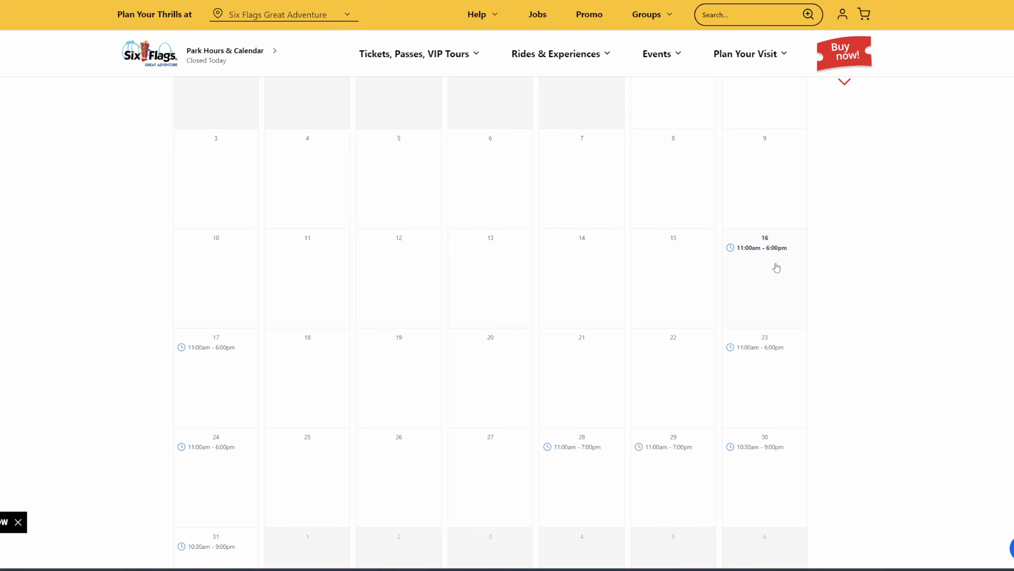
mouse_move(238, 374)
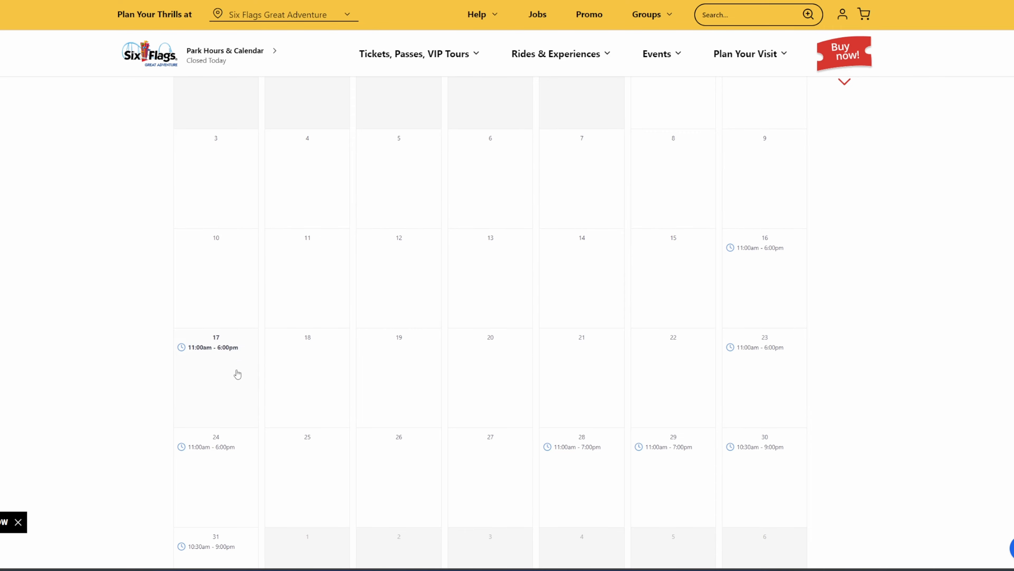
scroll("down", 3)
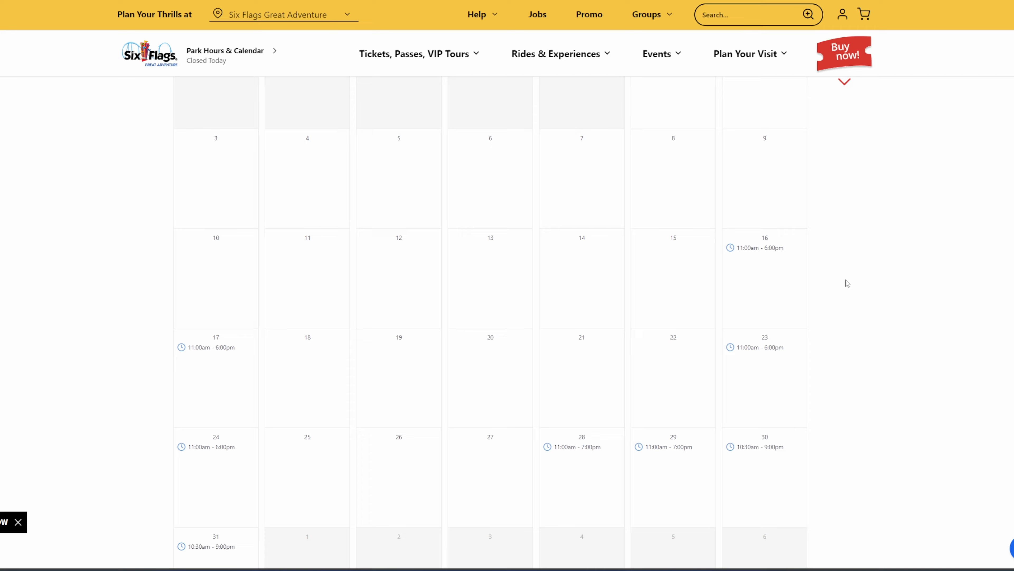
scroll("down", 3)
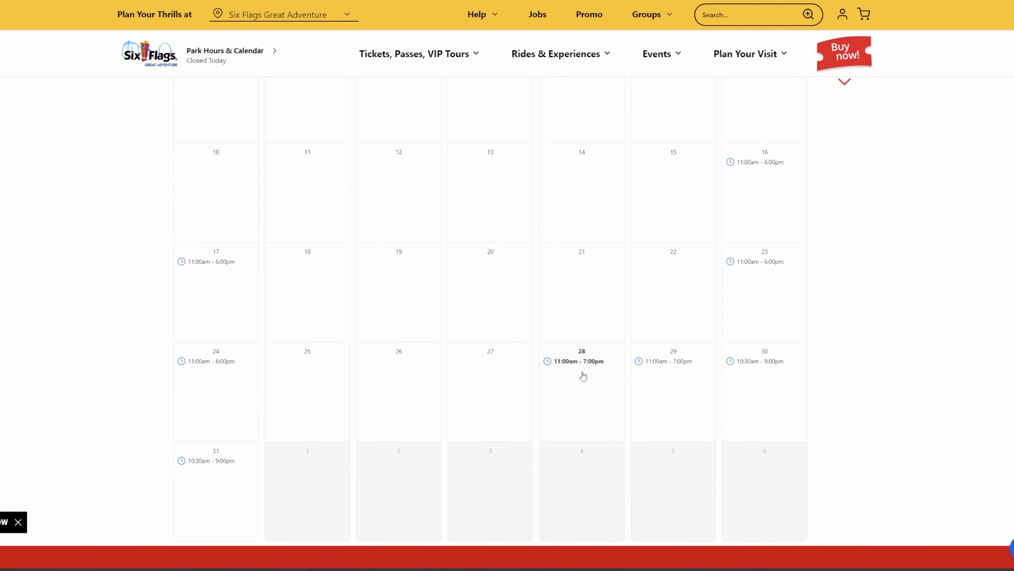
mouse_move(654, 411)
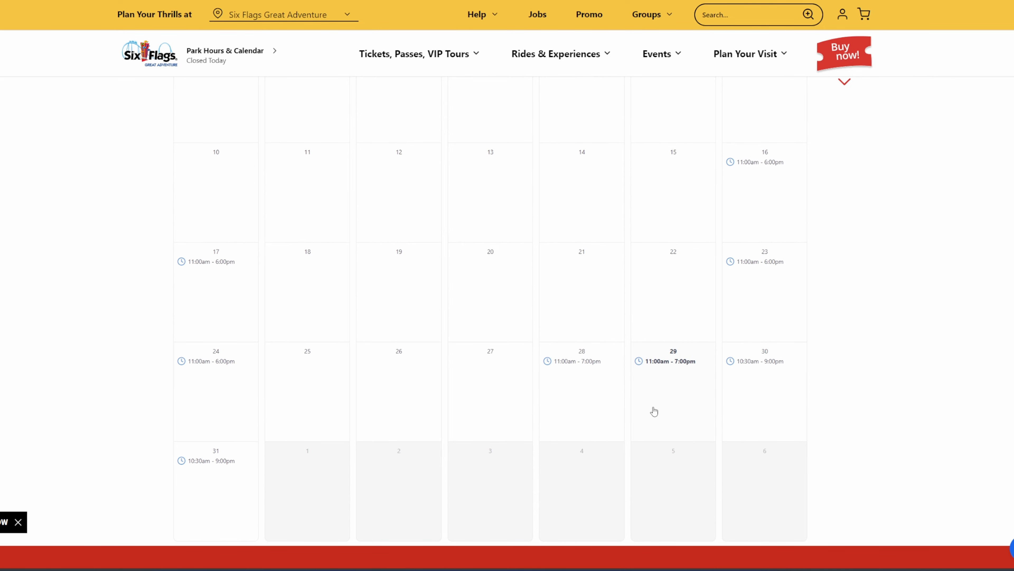
mouse_move(630, 401)
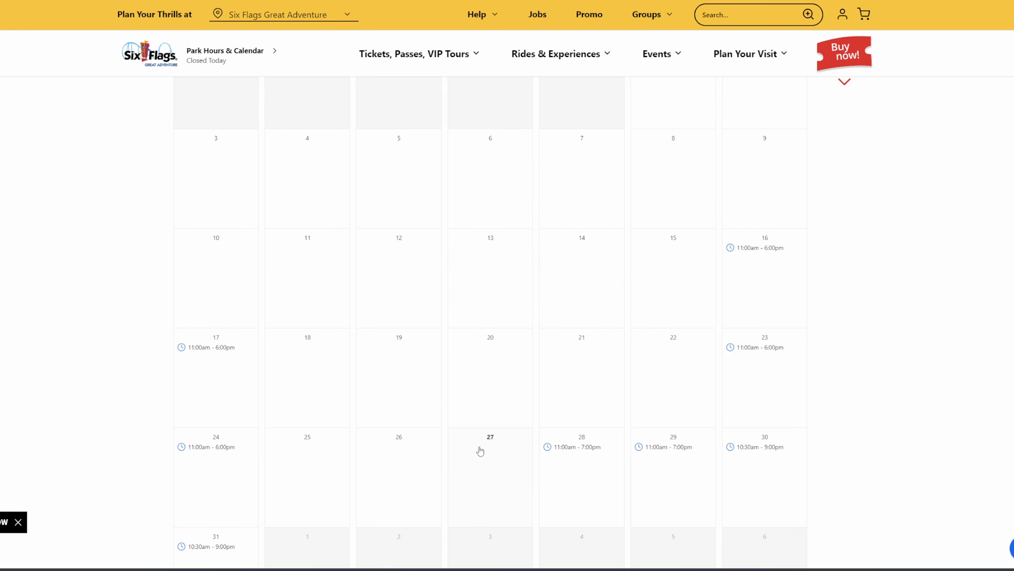
scroll("down", 3)
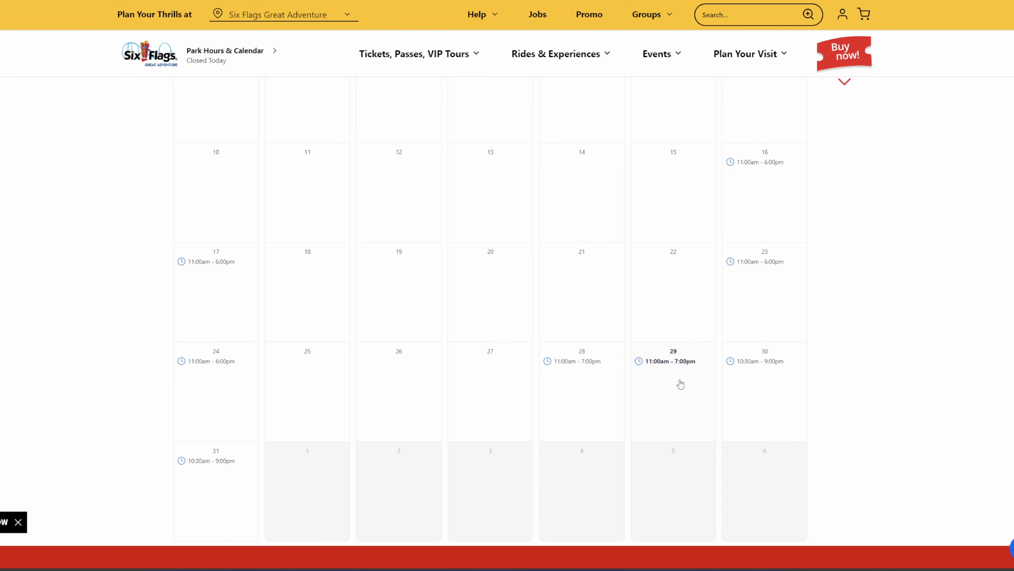
mouse_move(767, 186)
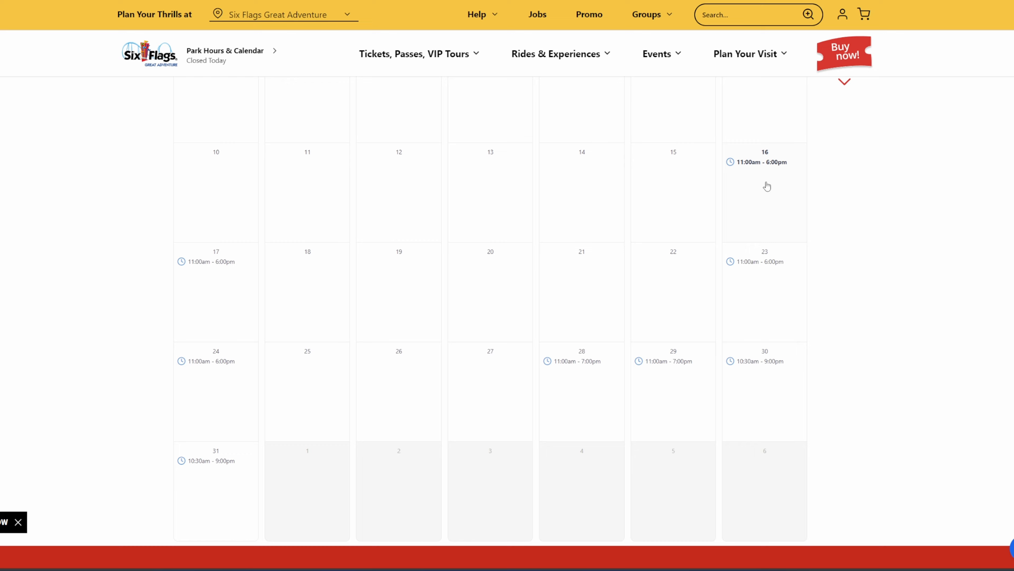
mouse_move(640, 380)
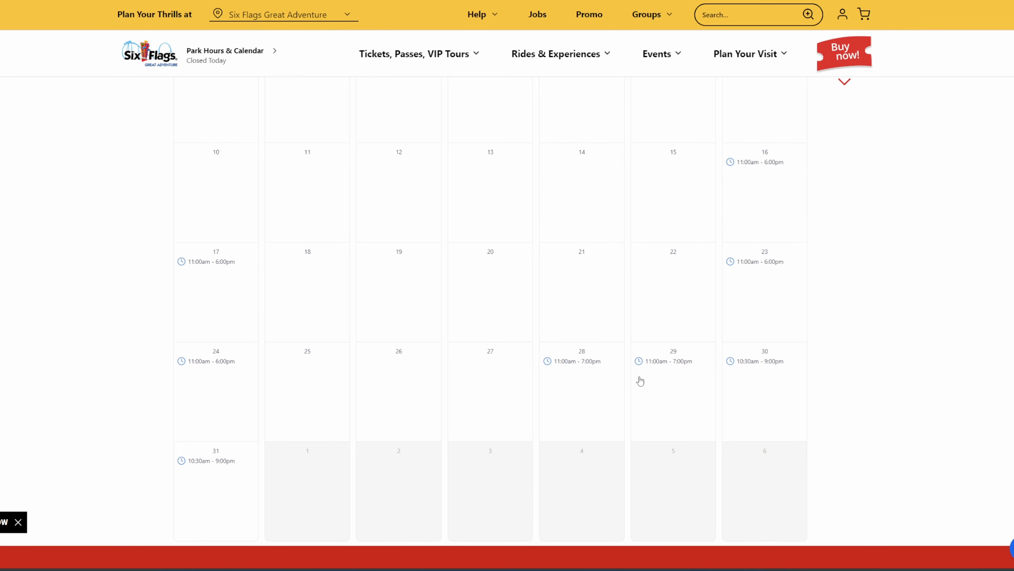
mouse_move(763, 384)
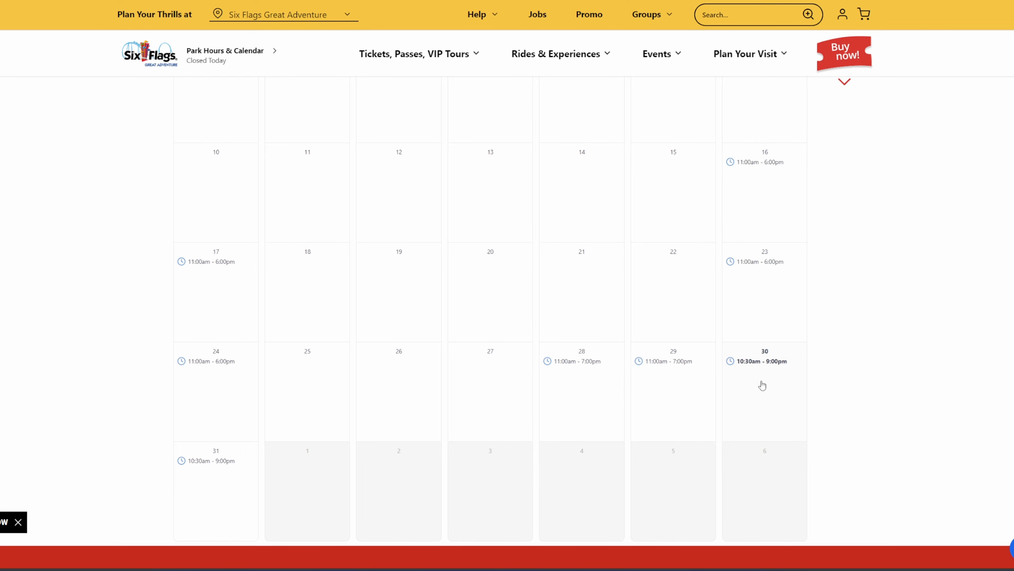
mouse_move(241, 499)
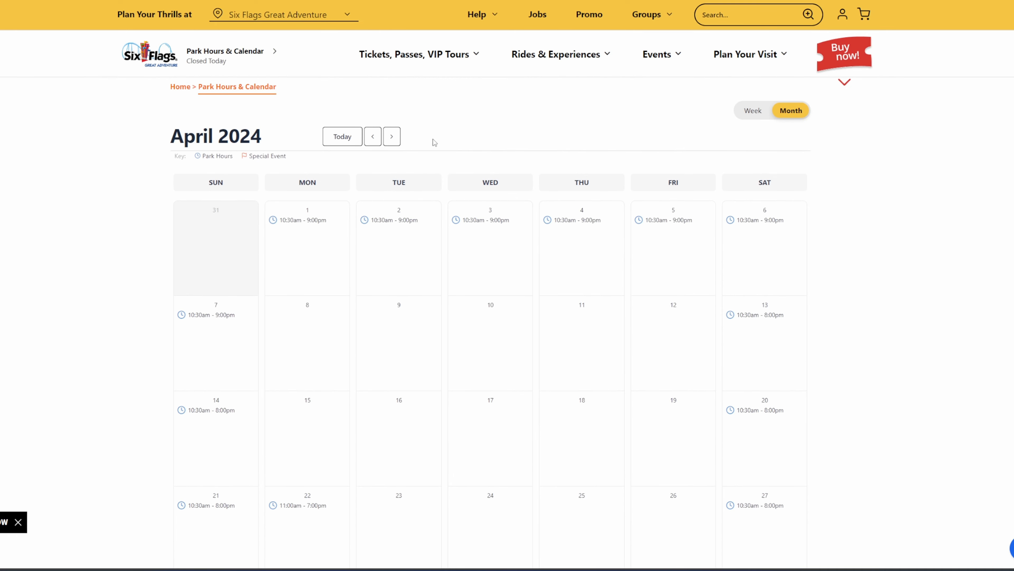
- Review April 2024 hours, then show May 2024 with 10am–6pm Fridays and Dance Fest on the 4th
scroll("down", 3)
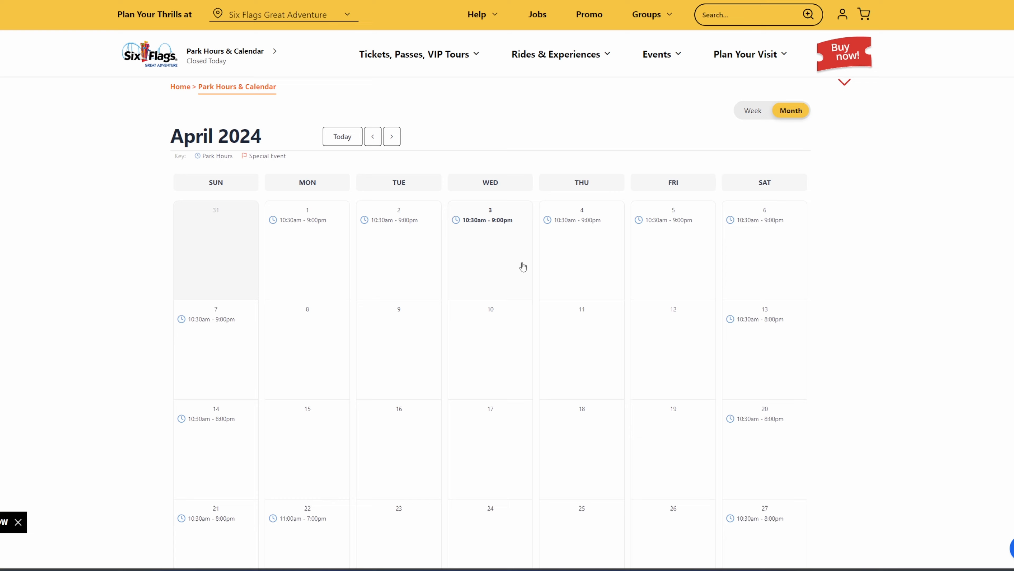
mouse_move(520, 267)
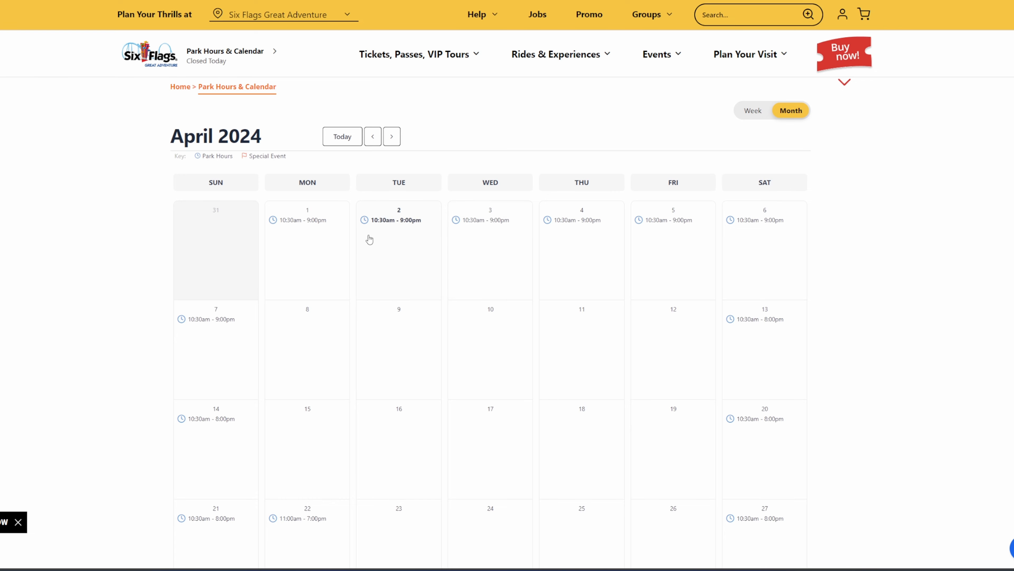
mouse_move(745, 227)
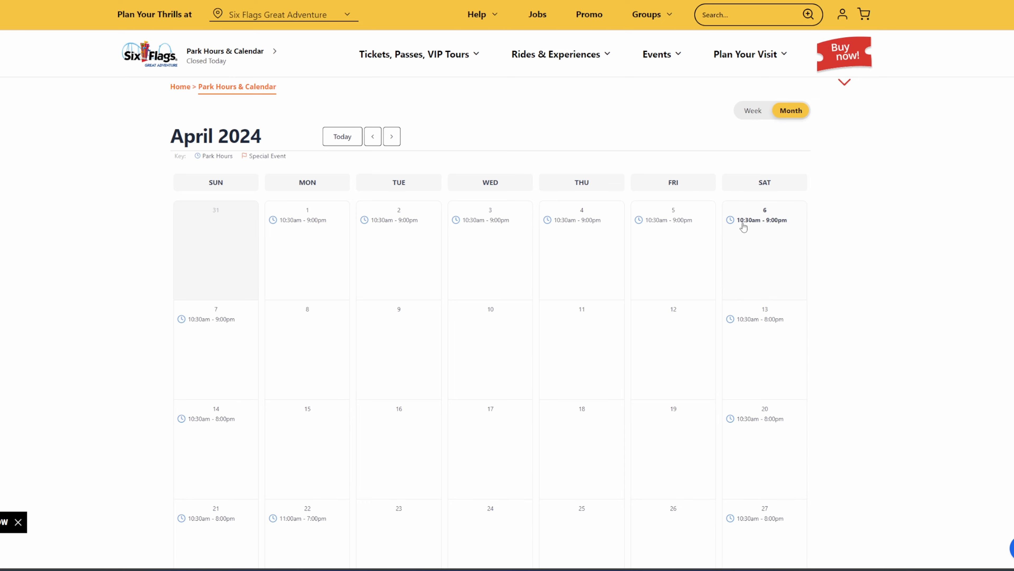
mouse_move(300, 274)
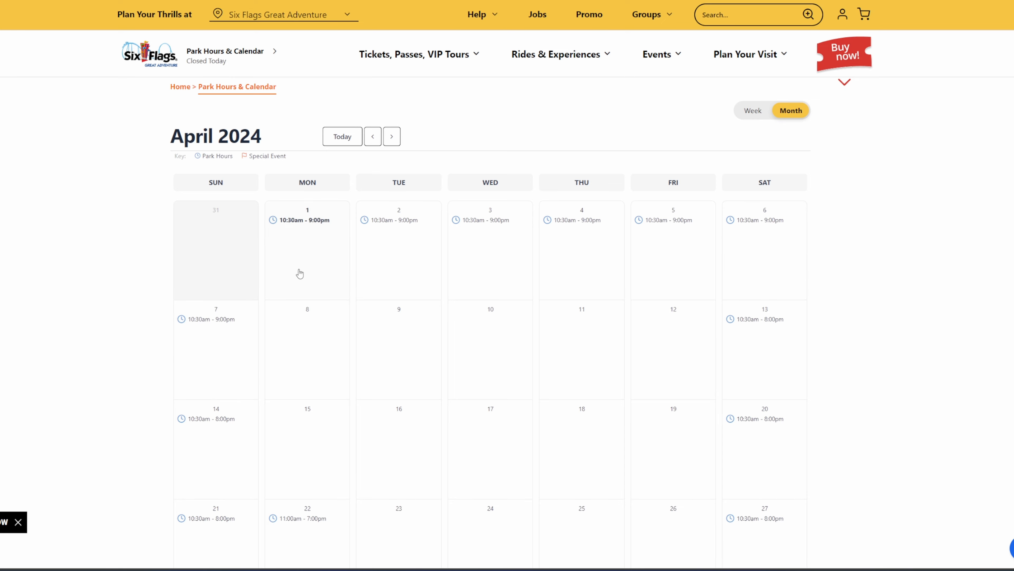
mouse_move(310, 278)
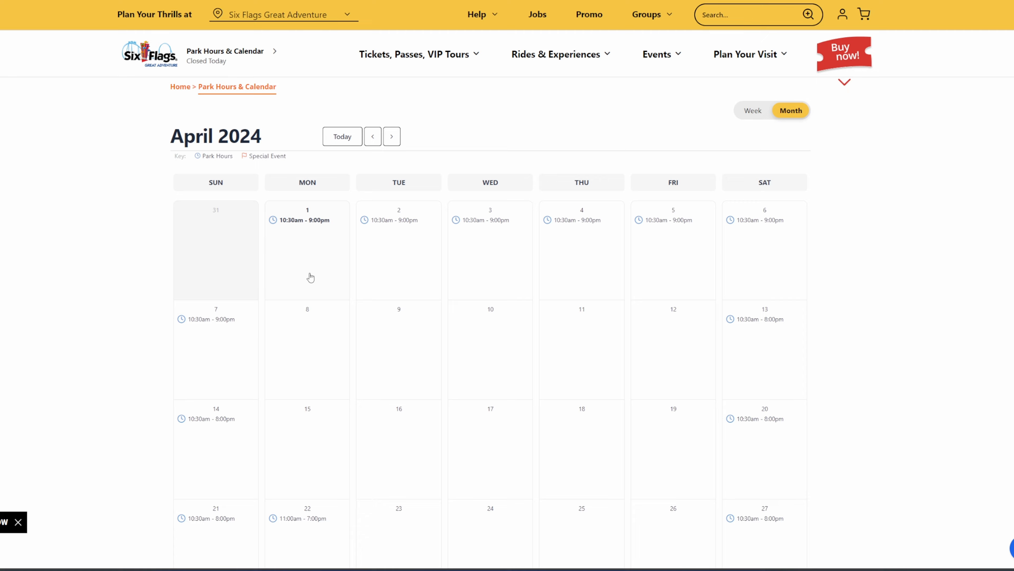
mouse_move(862, 305)
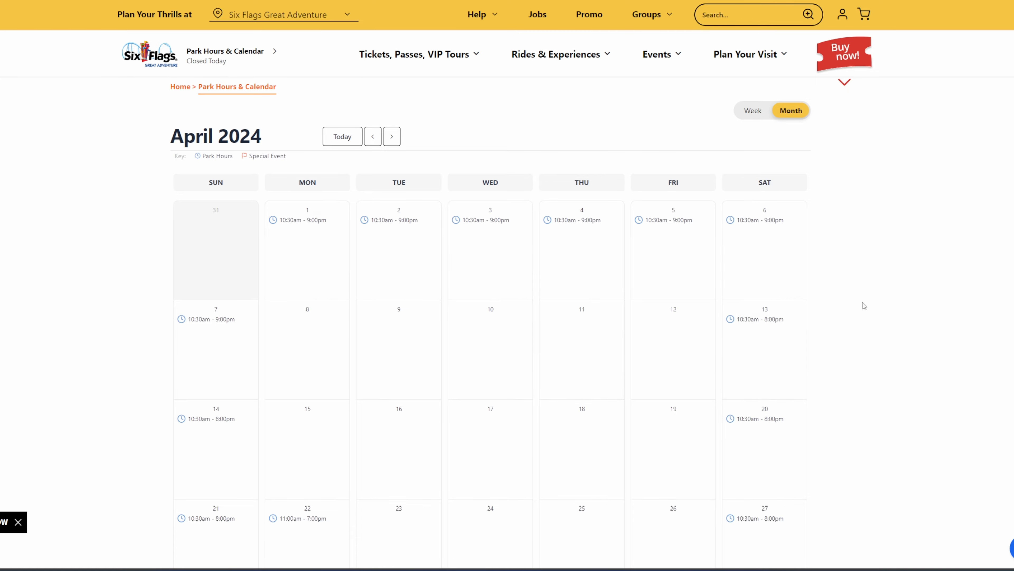
scroll("down", 3)
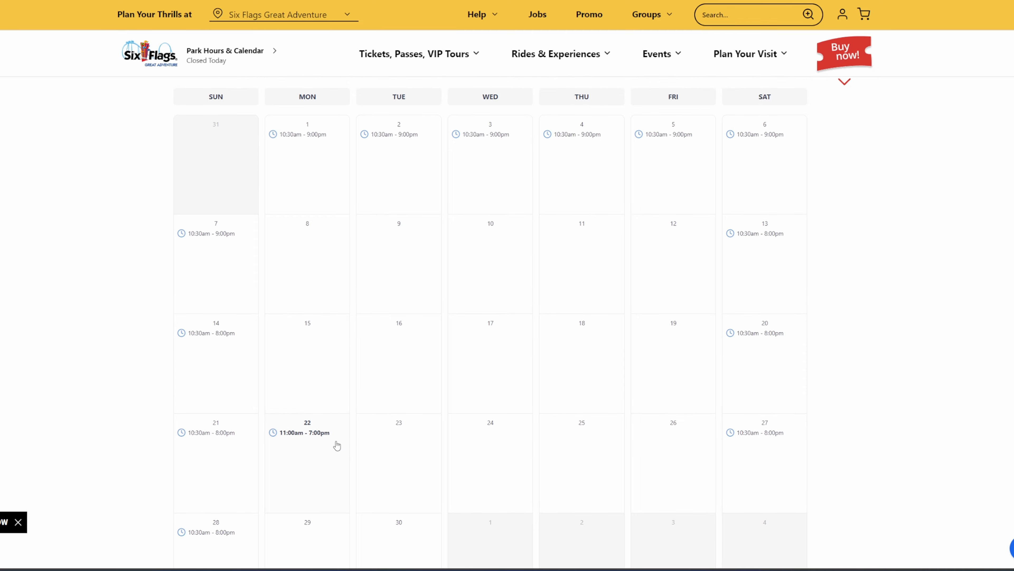
scroll("down", 3)
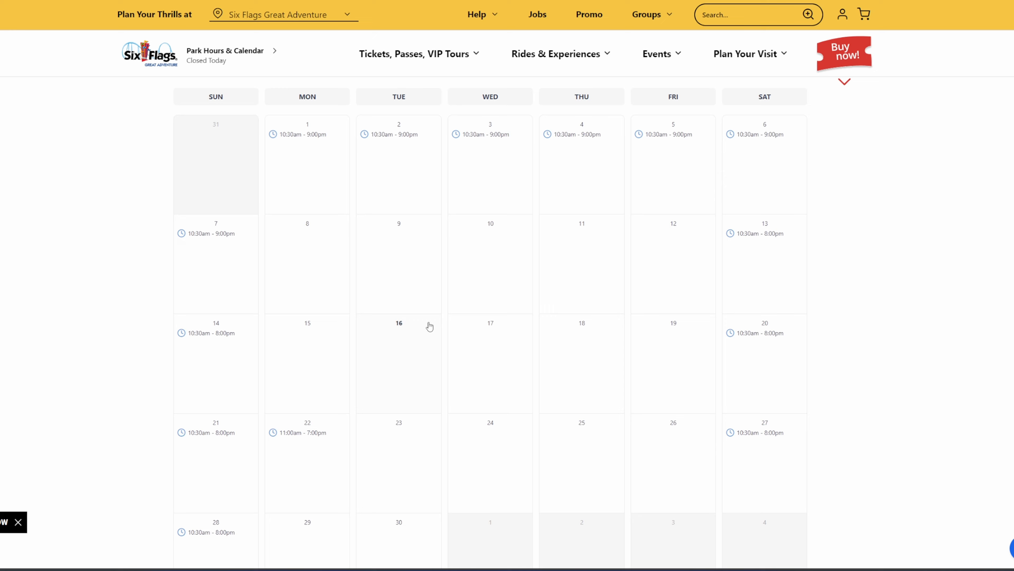
mouse_move(440, 320)
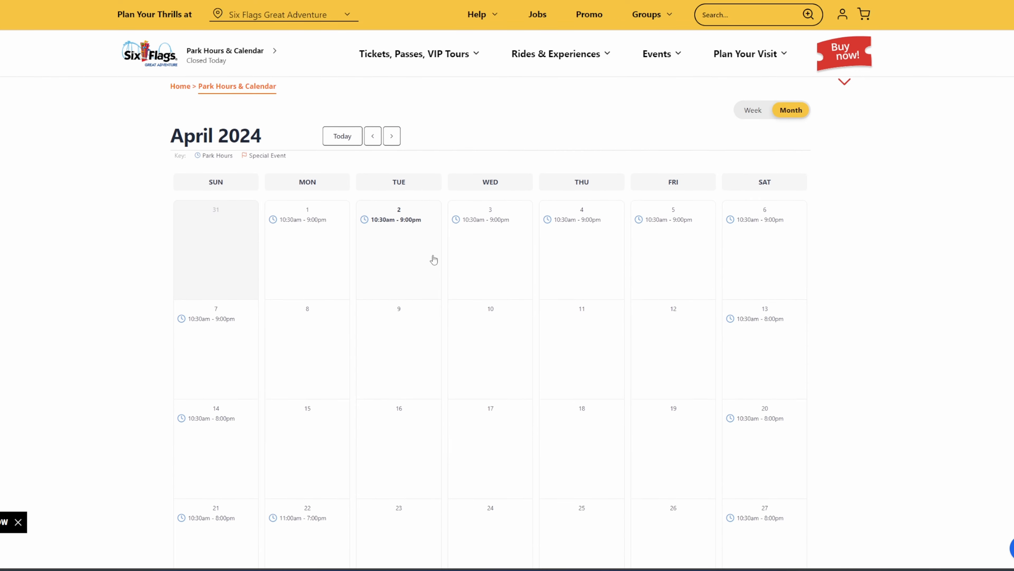
left_click(392, 137)
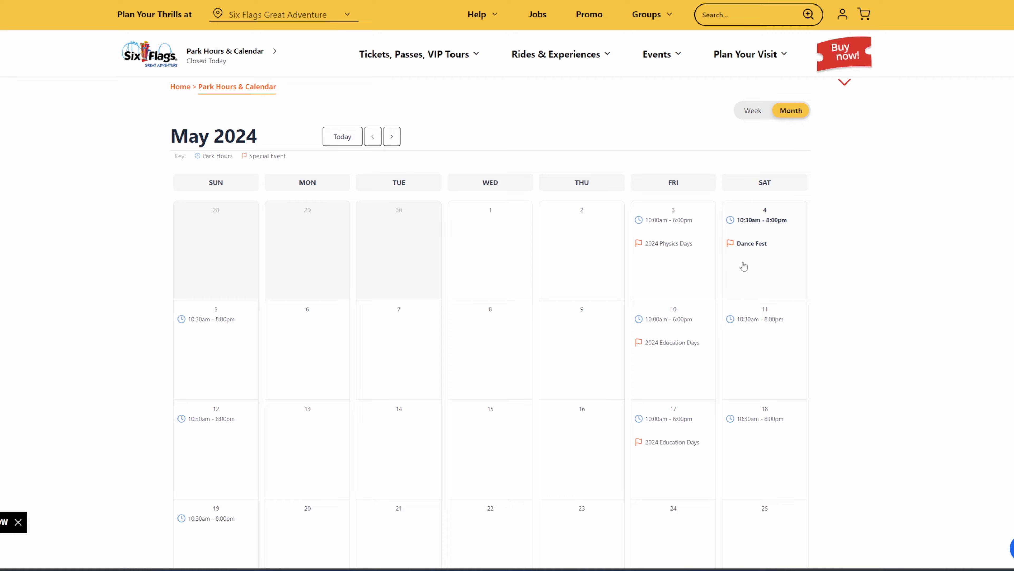
- Review May's Education Days on the 10th and 17th and its 10:30am–8pm weekends
scroll("down", 3)
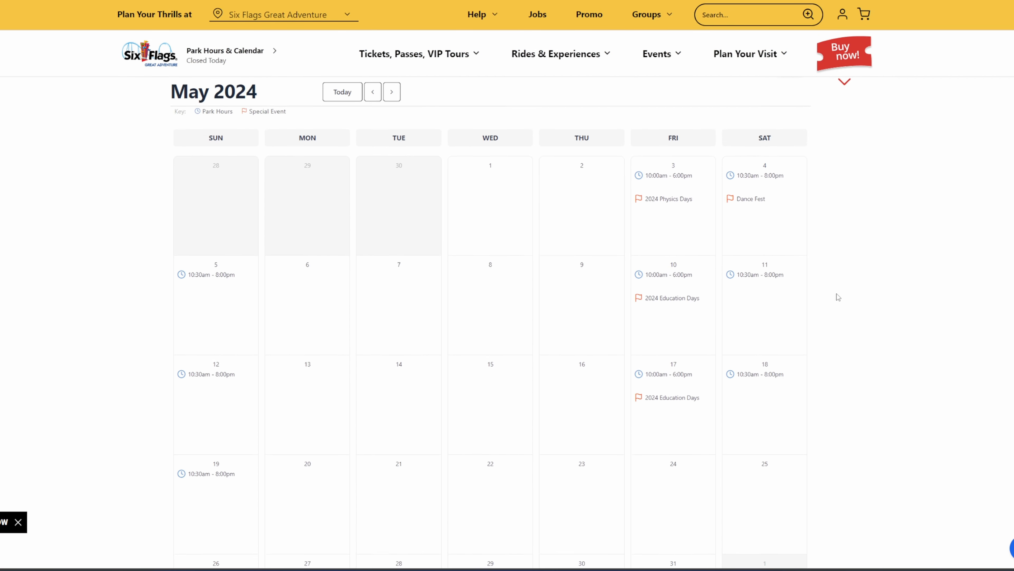
scroll("down", 3)
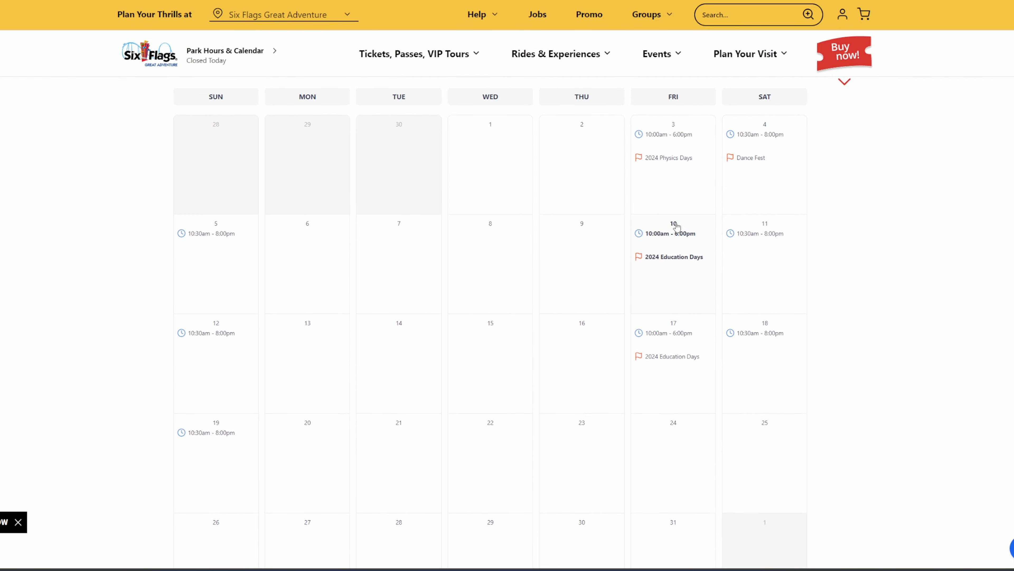
scroll("down", 3)
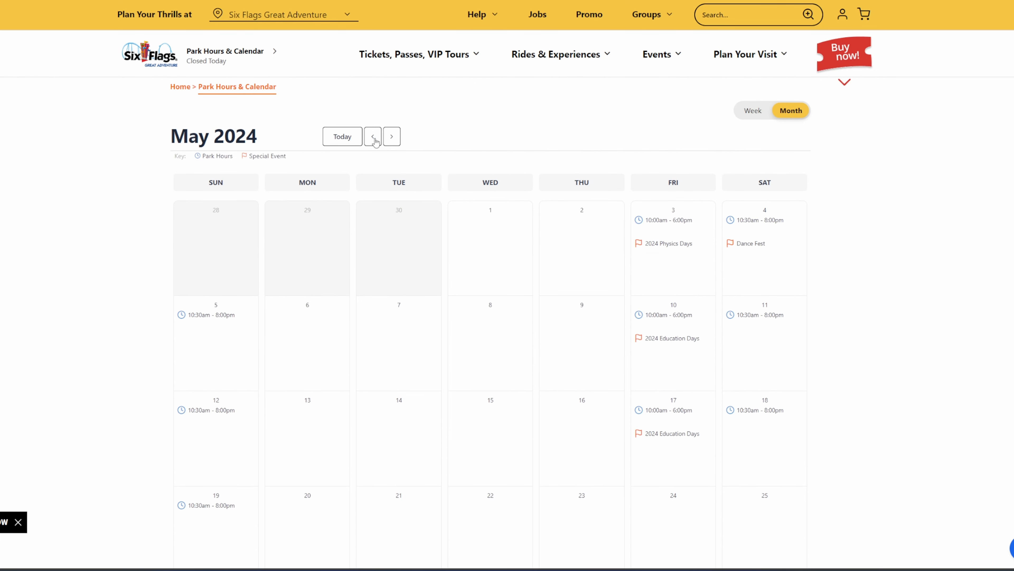
scroll("down", 3)
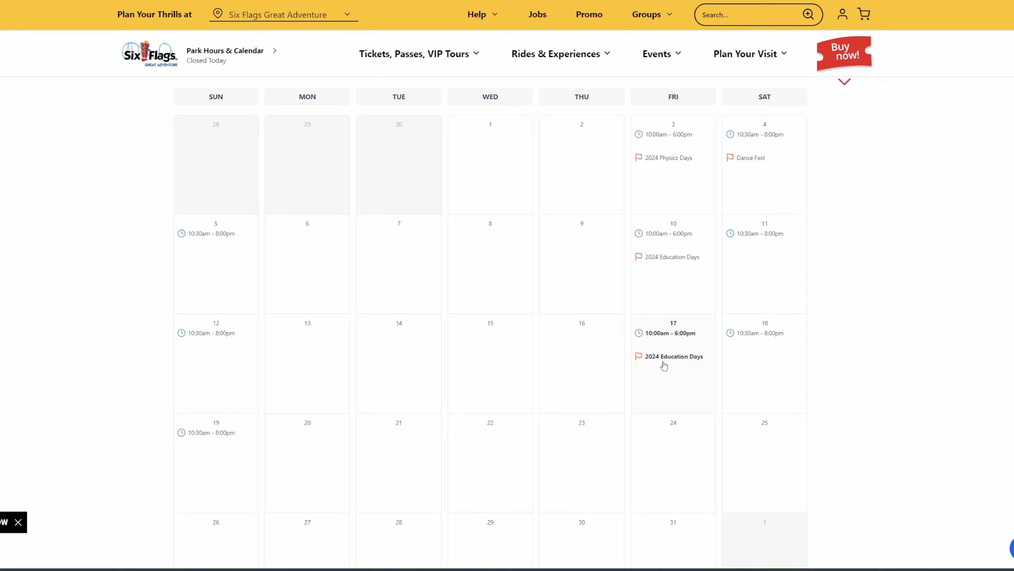
mouse_move(667, 361)
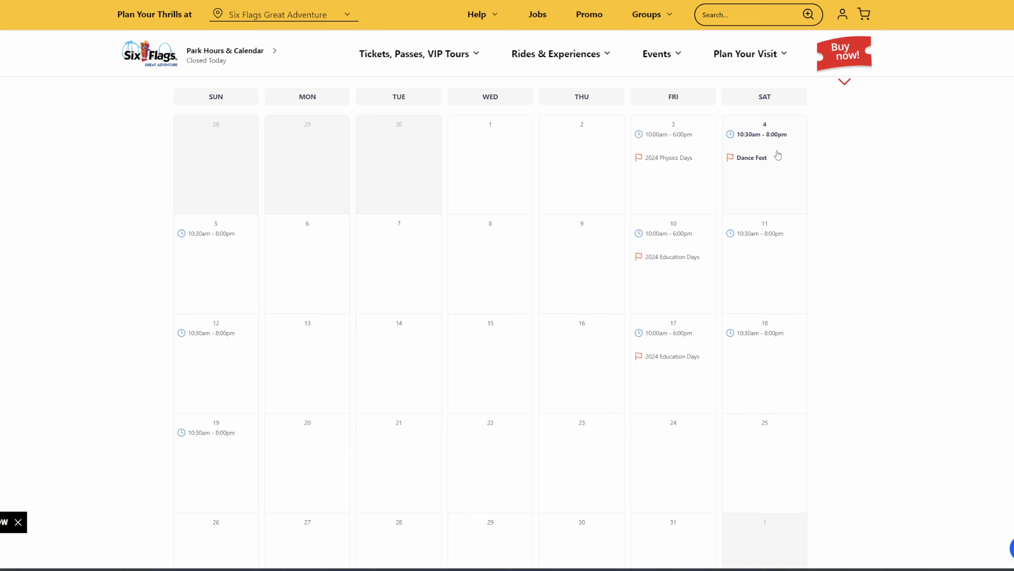
mouse_move(437, 157)
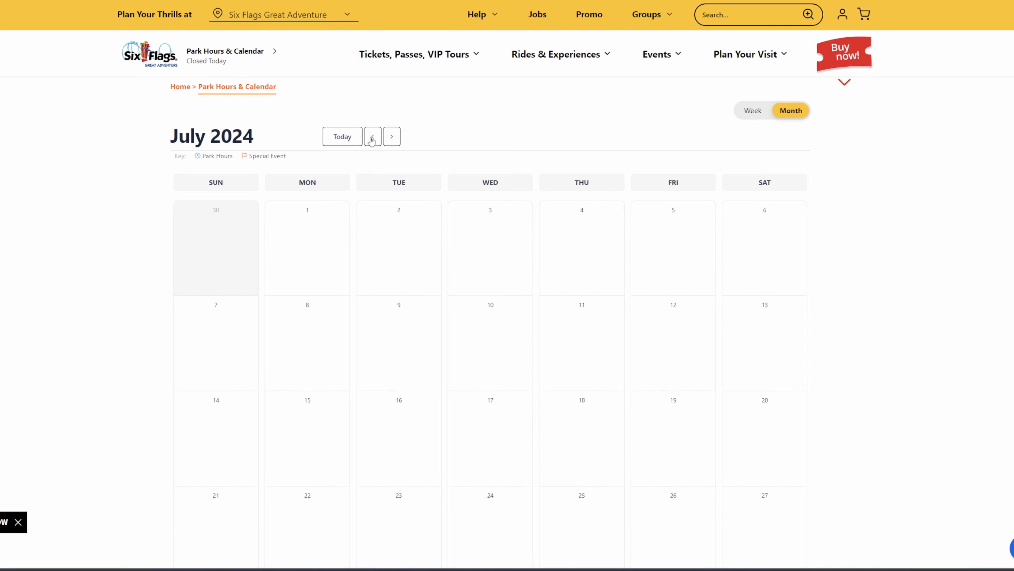
- Return to March 2024 and review its last week, with 10:30am–9pm on the 31st
left_click(373, 136)
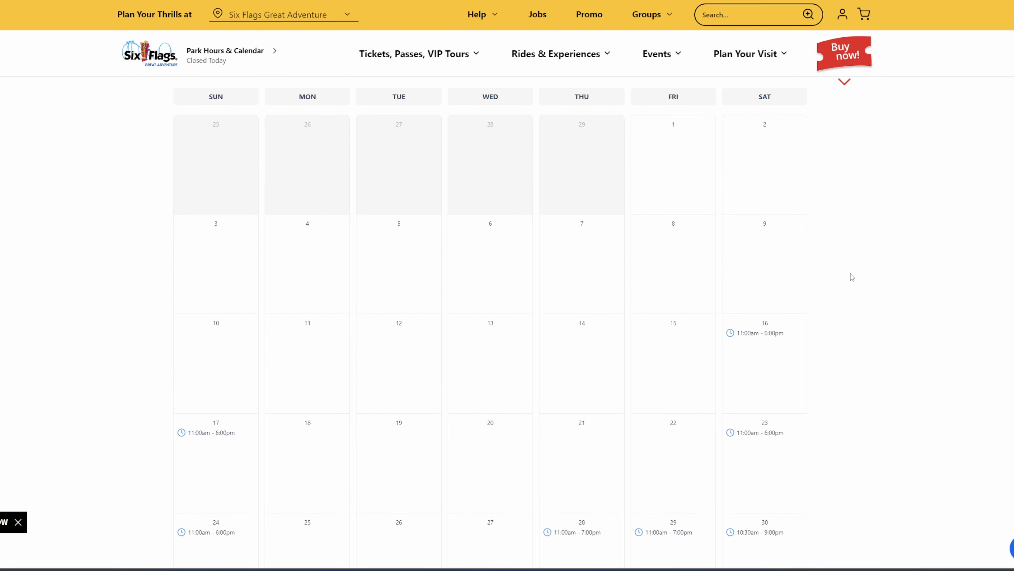
mouse_move(852, 309)
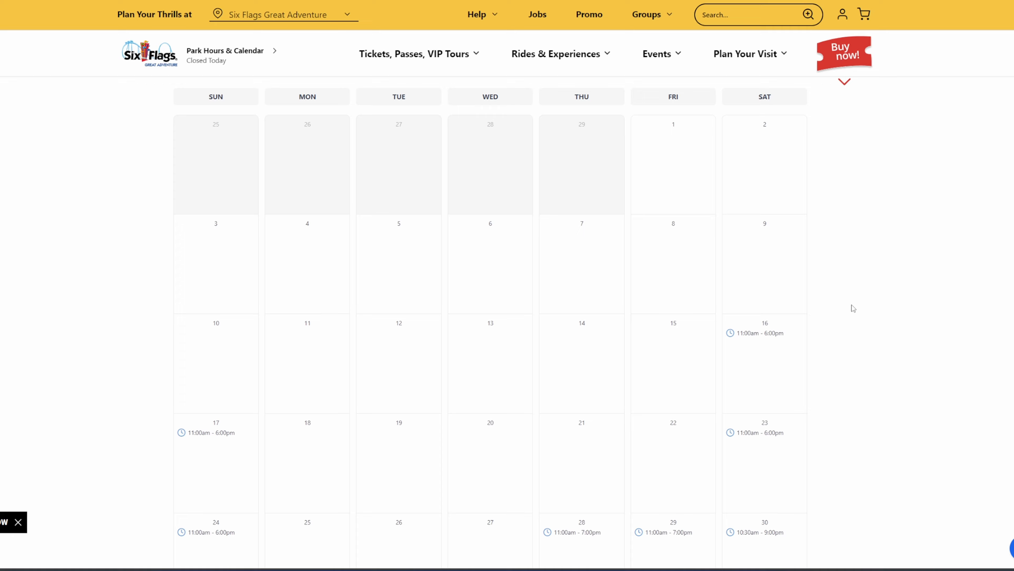
scroll("down", 3)
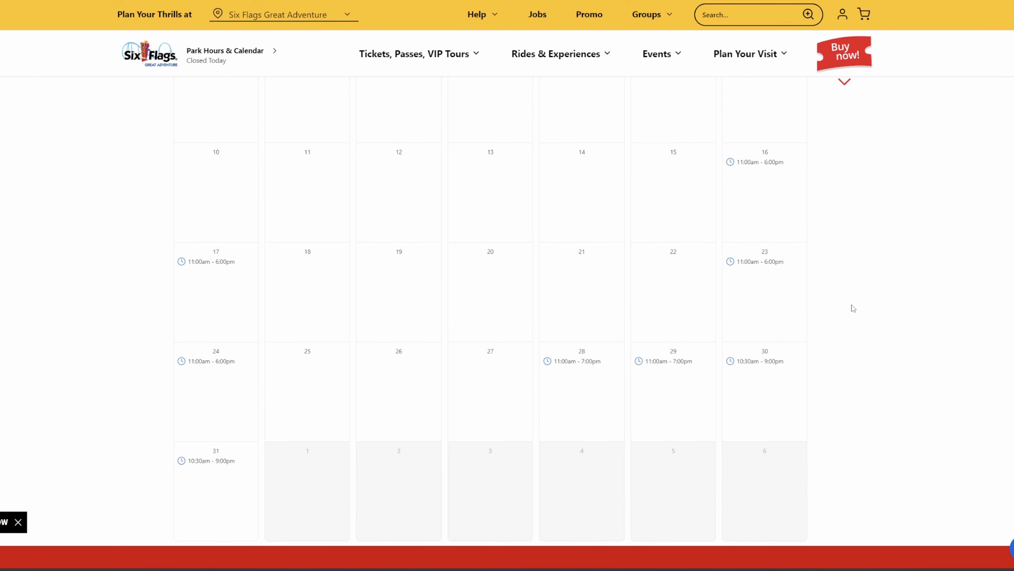